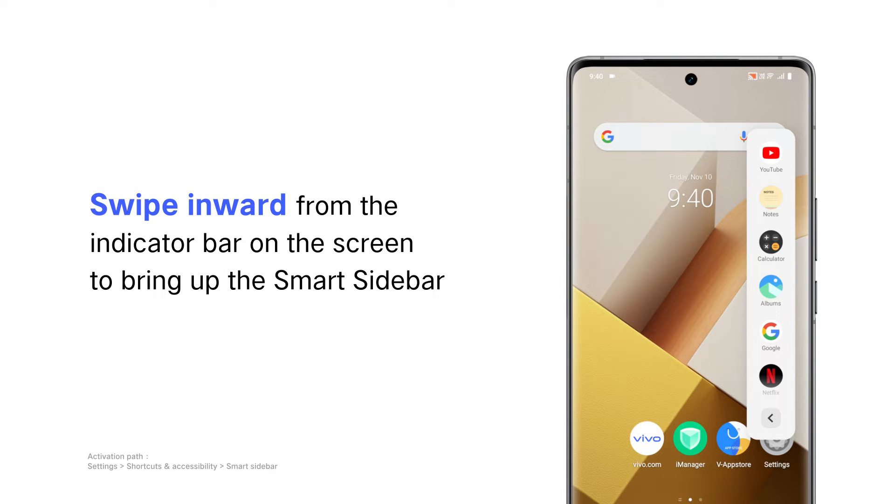
- Launch Calculator as a floating small window from the Smart Sidebar
click(770, 246)
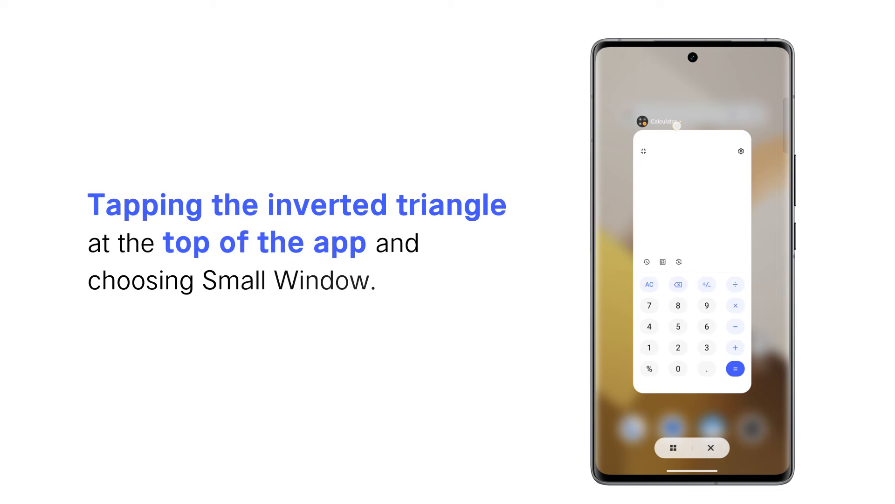
- From Calculator's recents card menu, choose the Small window option
click(662, 121)
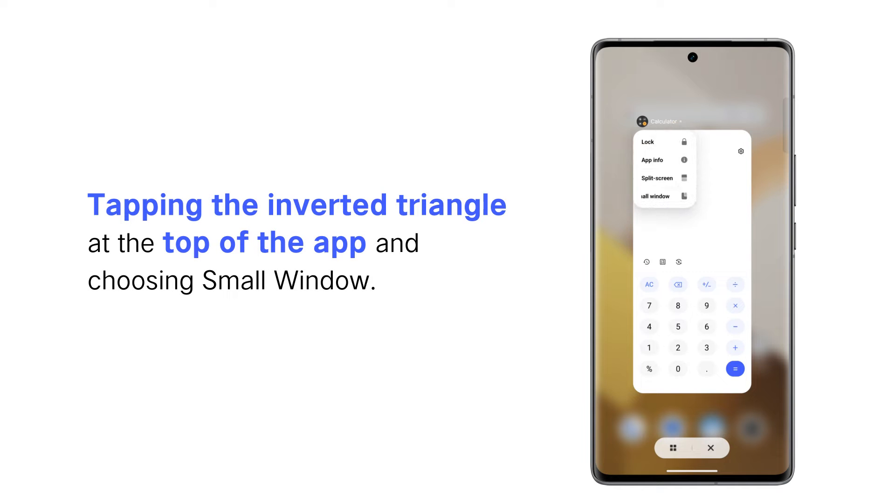
click(656, 196)
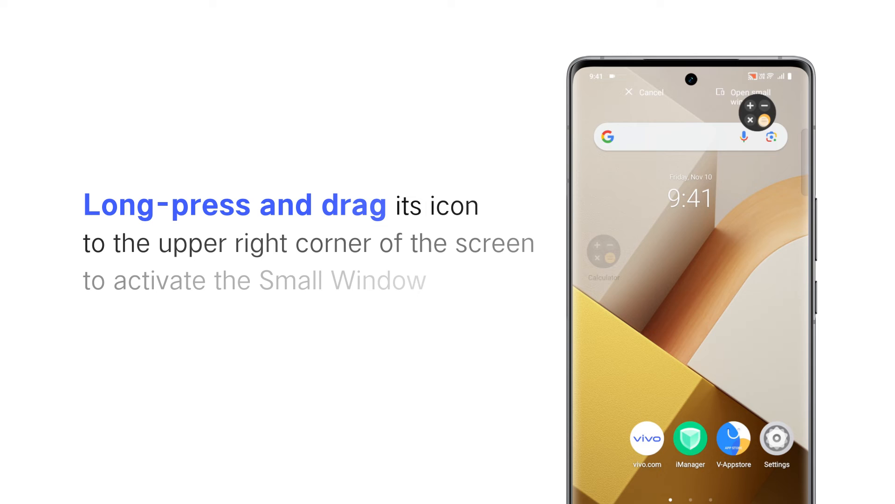
- Drag the Calculator home-screen icon onto the top-right Open small window target
drag(604, 250, 757, 116)
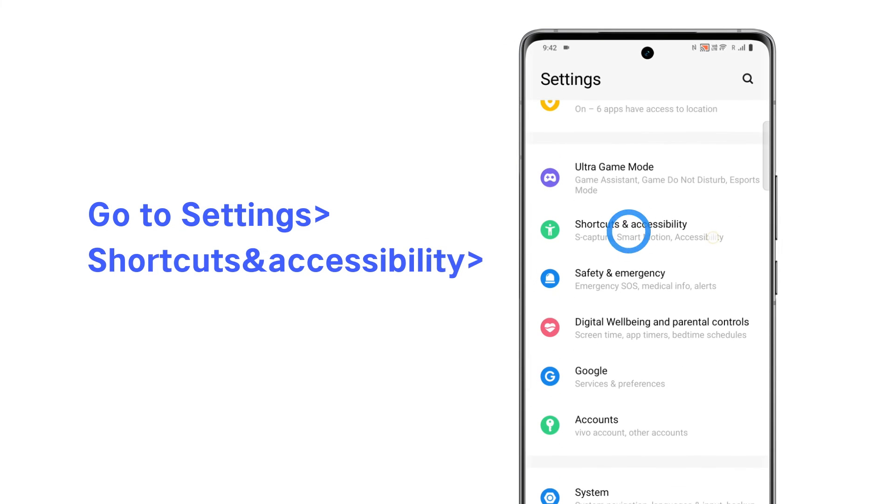
- Go to Settings > Shortcuts & accessibility to reach the Small window settings page
click(630, 230)
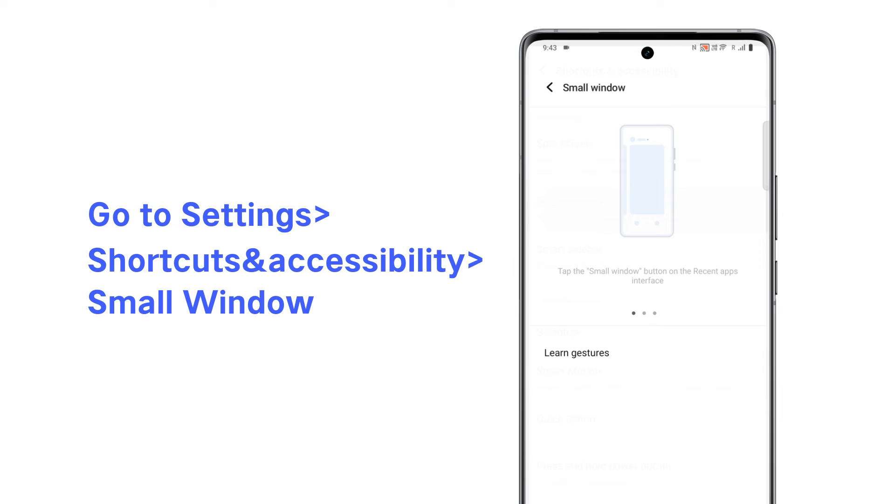